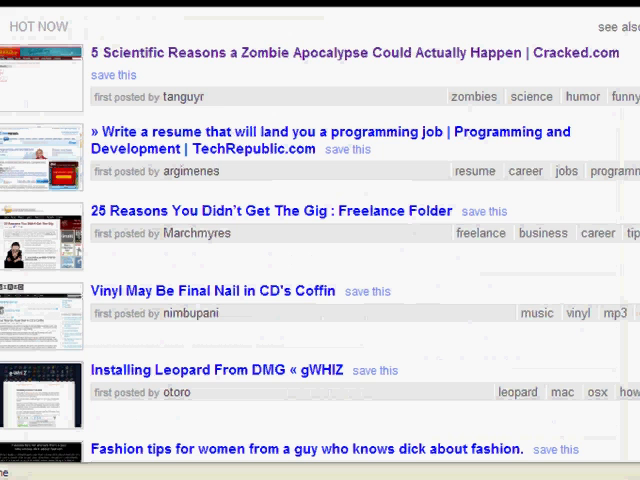
pyautogui.moveTo(176, 100)
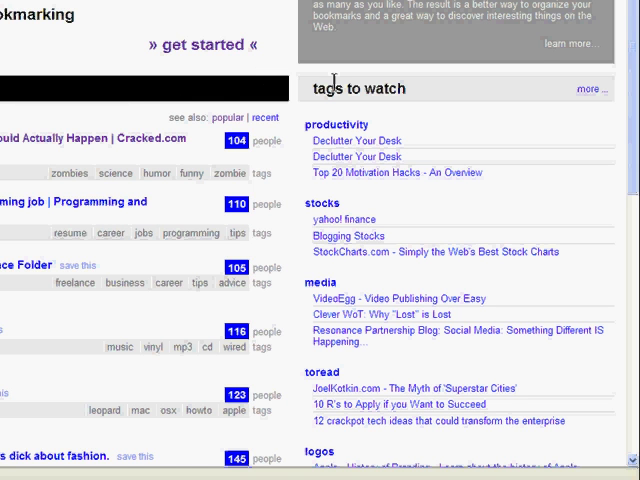
pyautogui.moveTo(400, 112)
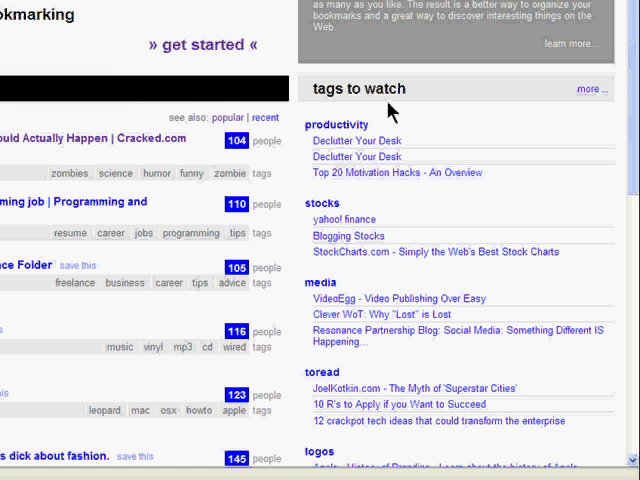
pyautogui.moveTo(352, 126)
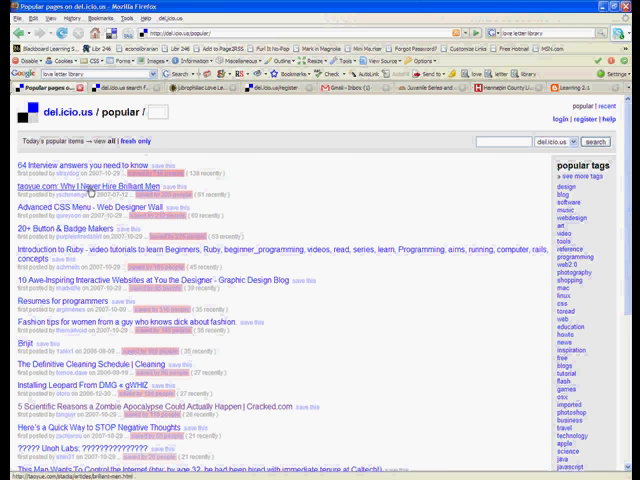
# Step: Scroll down the popular items list to see more bookmarks and their saver counts
pyautogui.scroll(-3)
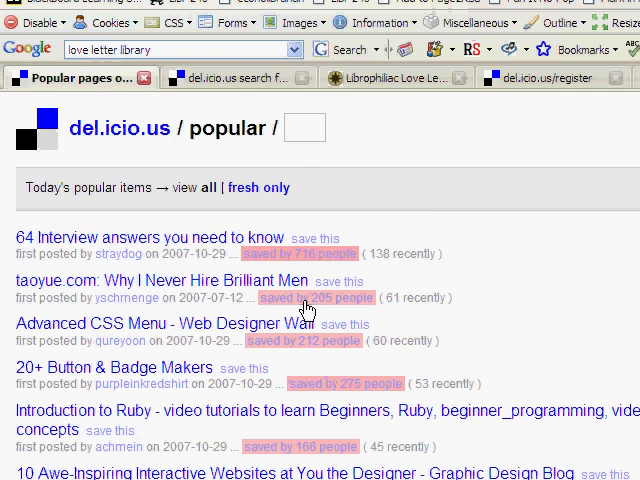
pyautogui.moveTo(328, 444)
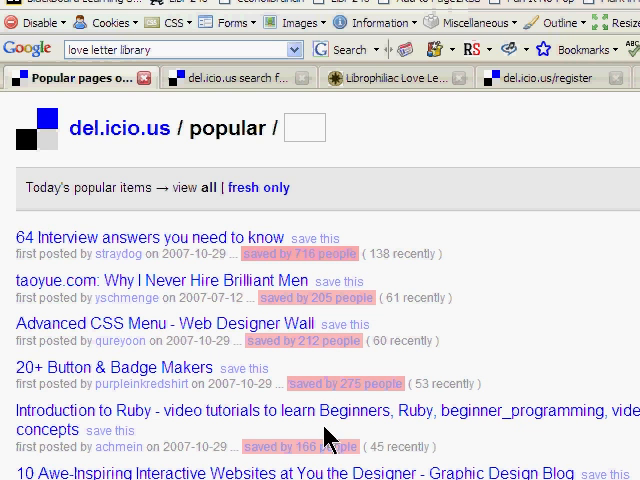
pyautogui.moveTo(416, 256)
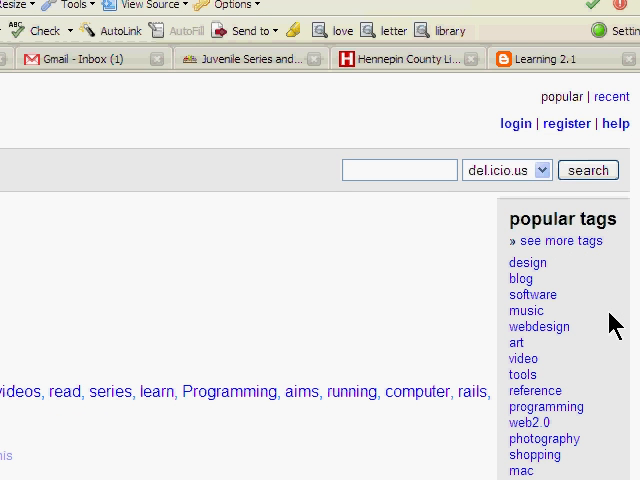
pyautogui.moveTo(590, 276)
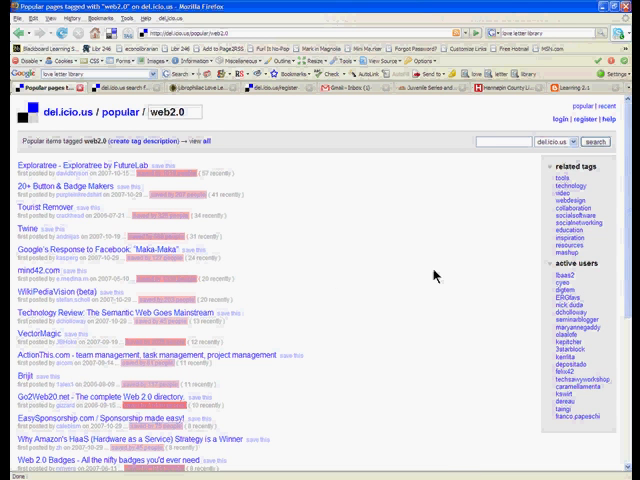
pyautogui.moveTo(560, 204)
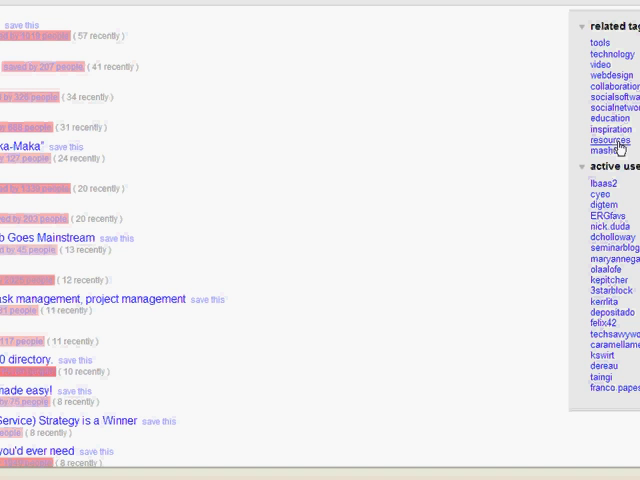
pyautogui.moveTo(604, 152)
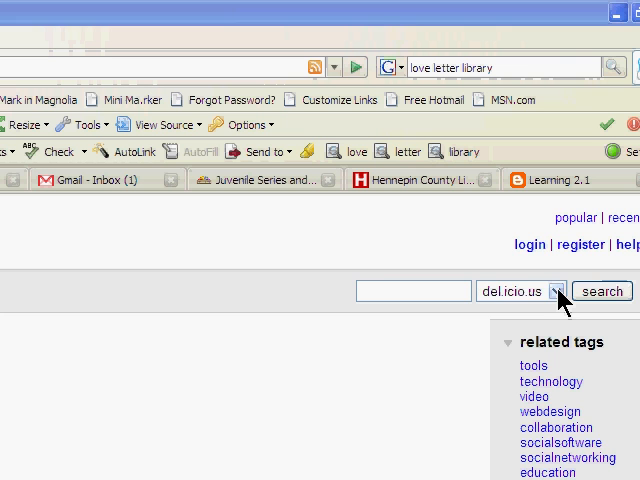
# Step: Search del.icio.us bookmarks for 'libraries', returning 81877 results led by Top 10 Web Developer Libraries
pyautogui.click(554, 292)
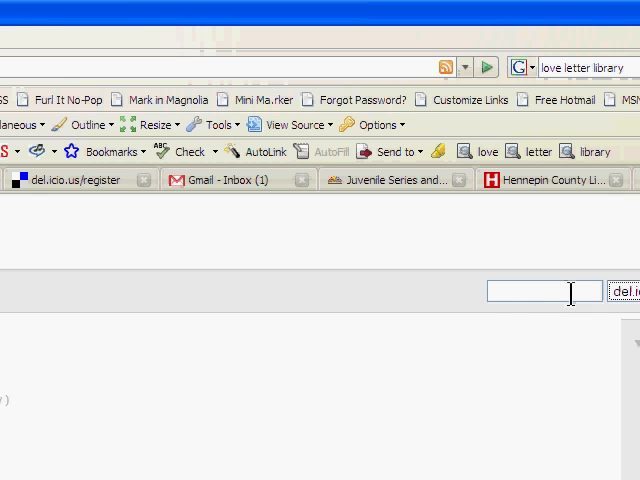
pyautogui.write('libraries')
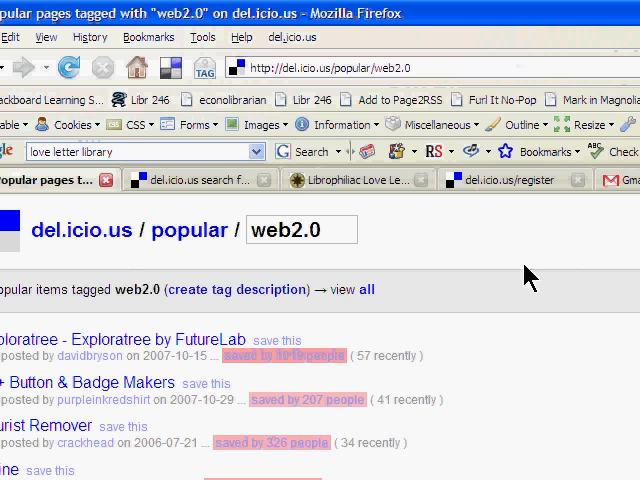
pyautogui.click(200, 180)
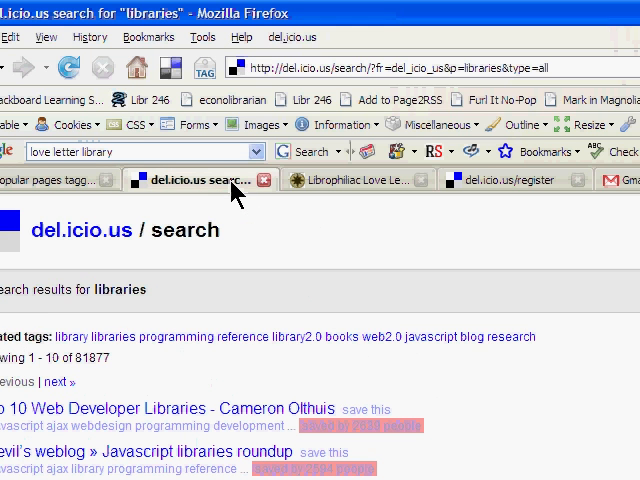
pyautogui.moveTo(388, 336)
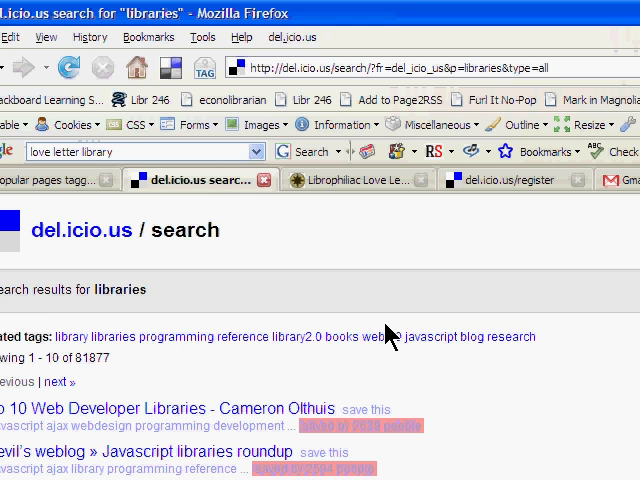
pyautogui.scroll(-3)
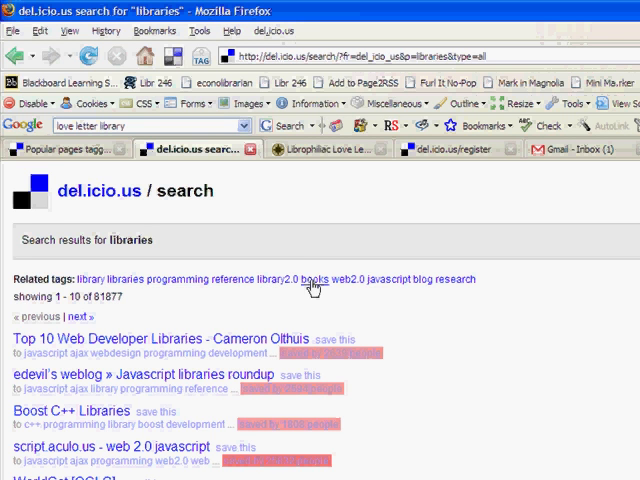
pyautogui.moveTo(458, 284)
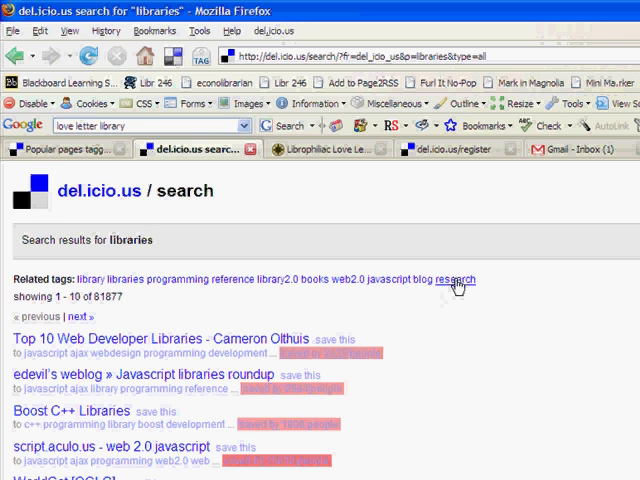
pyautogui.moveTo(440, 460)
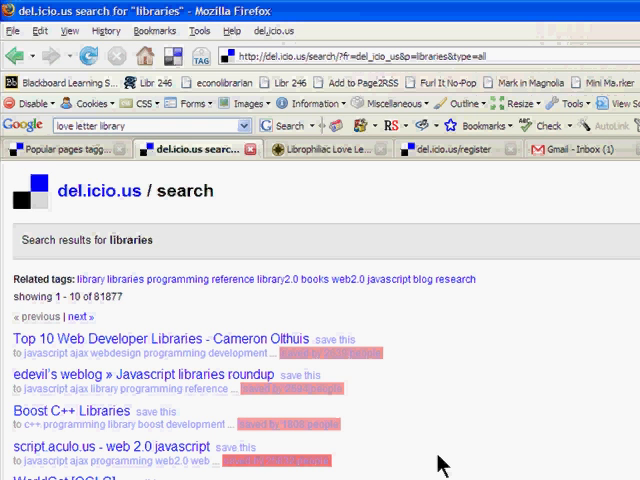
pyautogui.moveTo(358, 380)
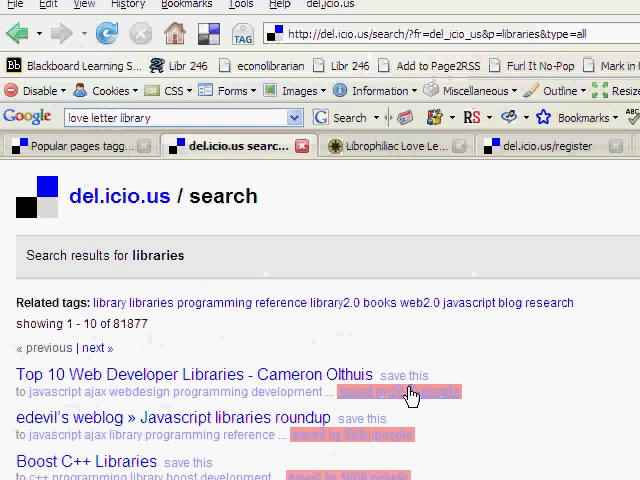
pyautogui.moveTo(420, 406)
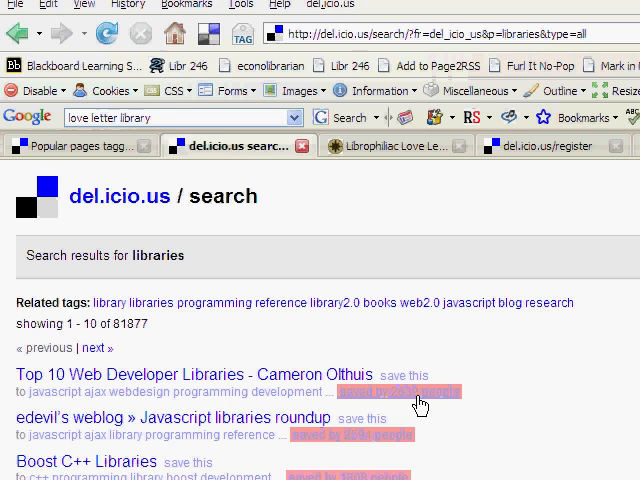
pyautogui.scroll(-3)
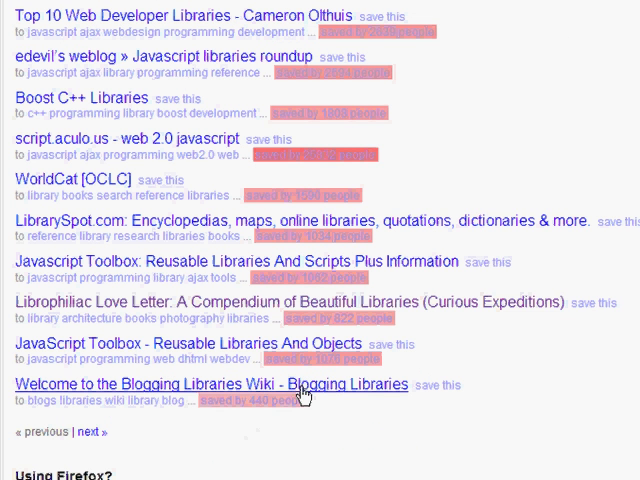
pyautogui.moveTo(244, 460)
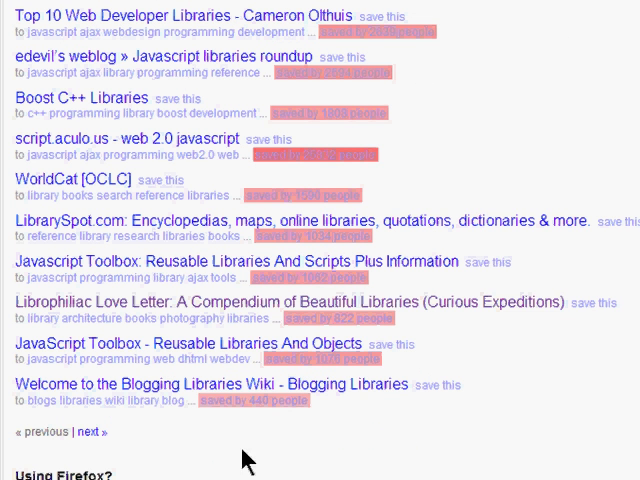
pyautogui.moveTo(512, 88)
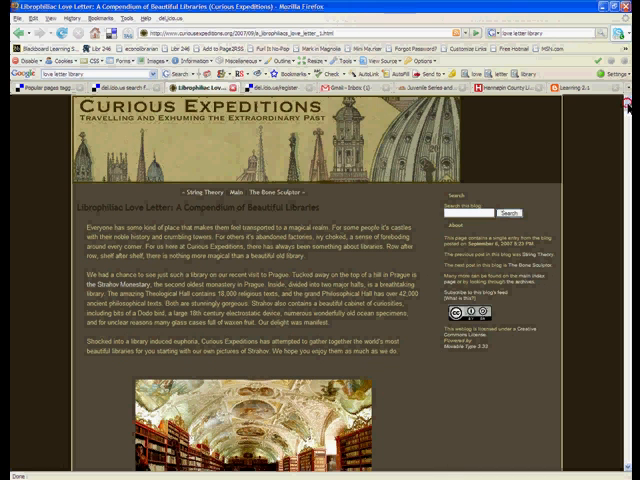
# Step: Scroll down through the library photographs in the Librophiliac Love Letter article
pyautogui.scroll(-3)
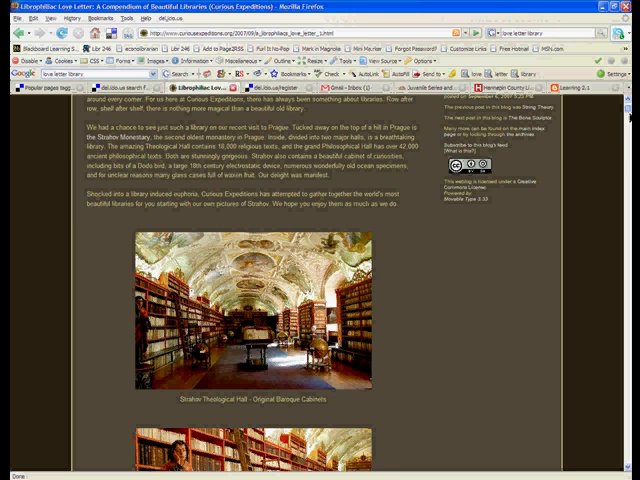
pyautogui.scroll(-3)
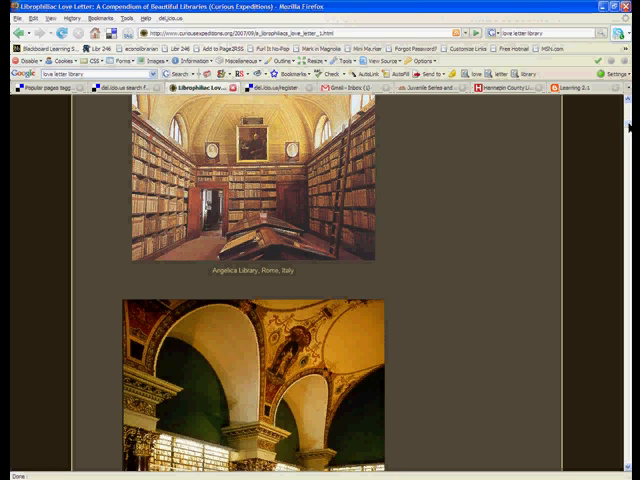
pyautogui.scroll(-3)
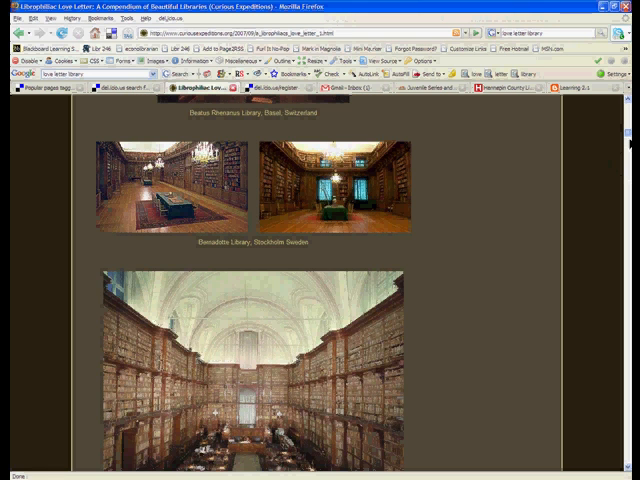
pyautogui.scroll(-3)
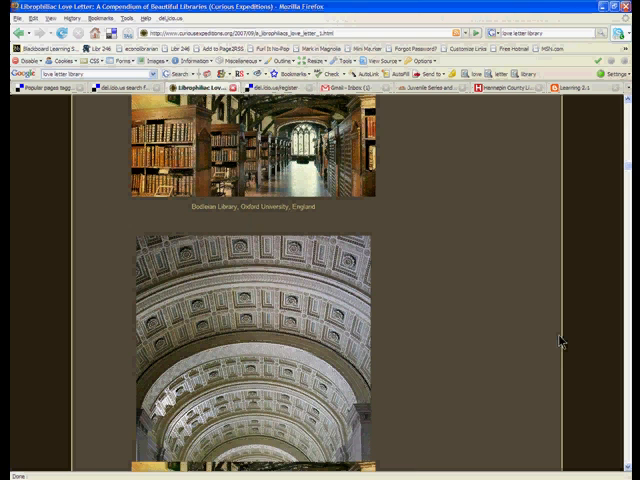